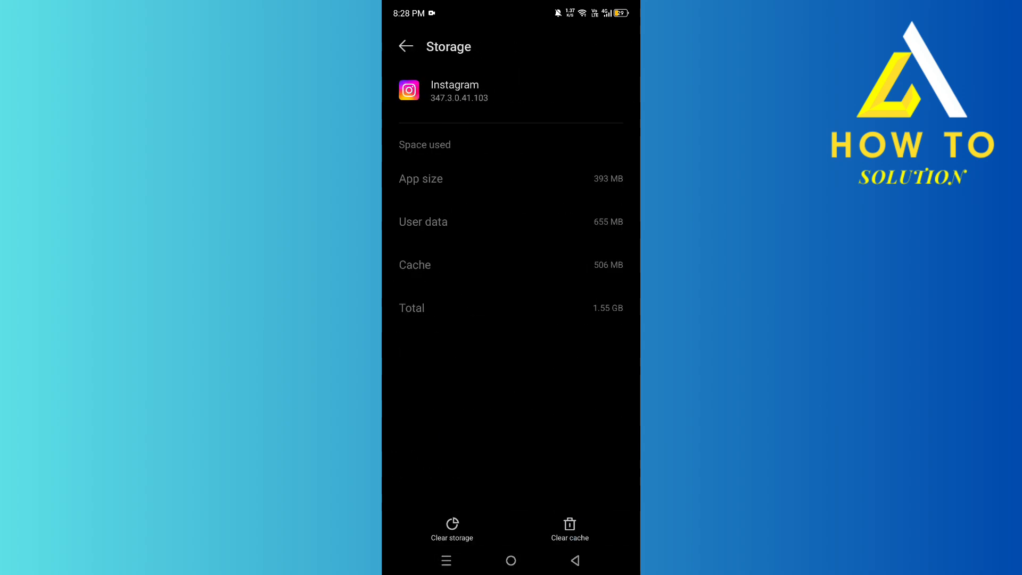
Clear Instagram's 506 MB cache down to 0 B and return to the home screen.
{"action": "left_click", "coordinate": [569, 528]}
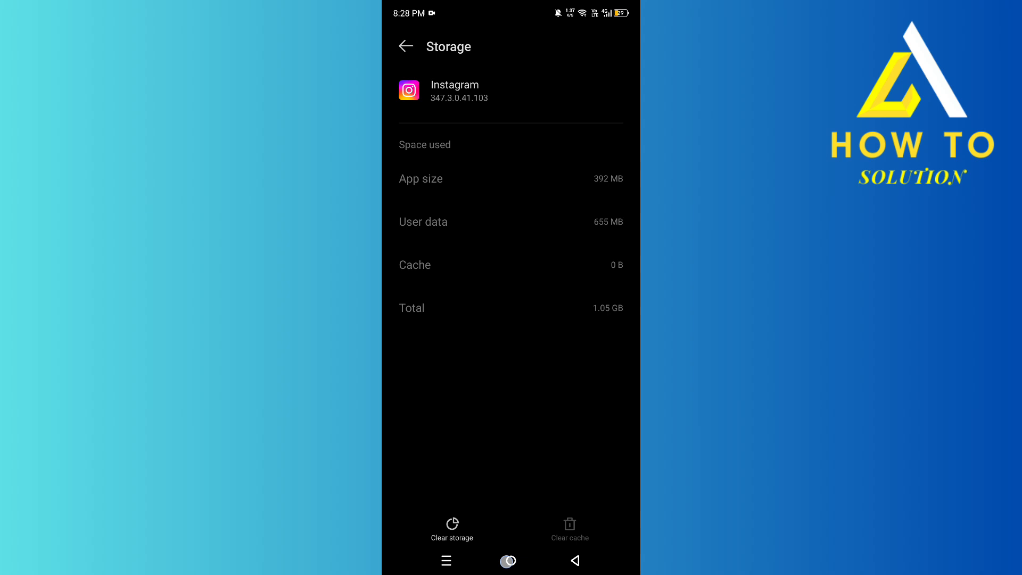
{"action": "left_click", "coordinate": [574, 562]}
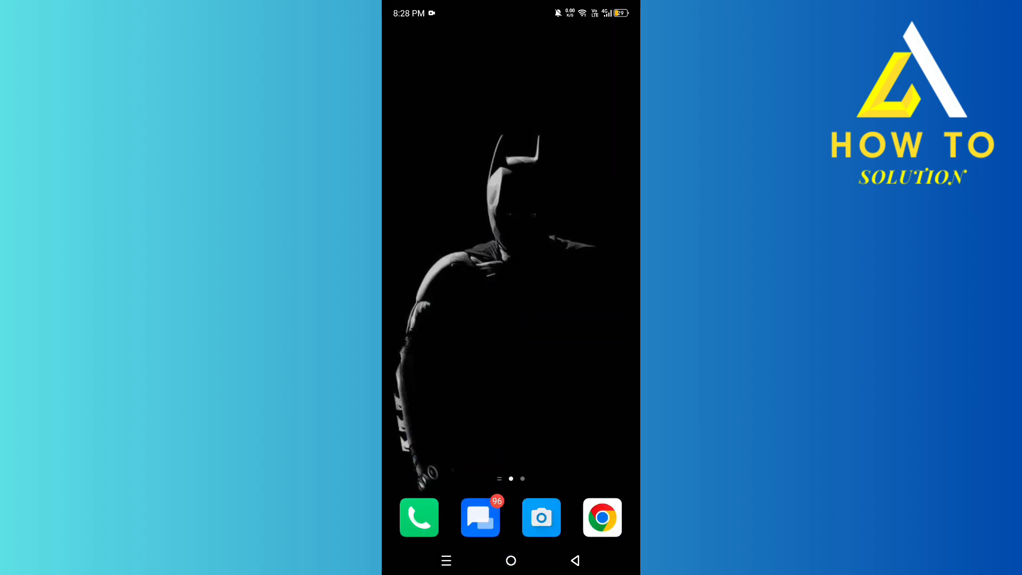